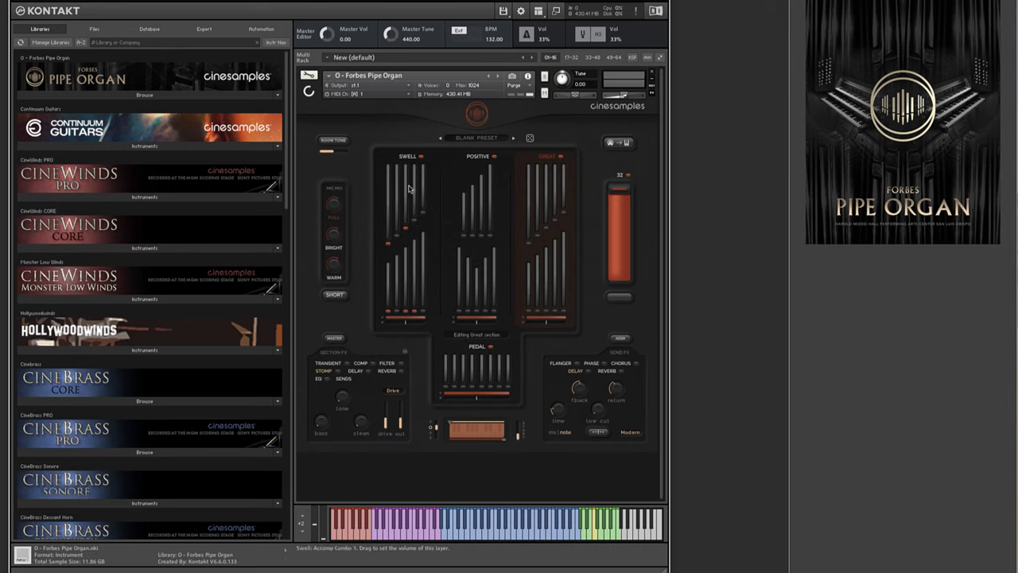
pyautogui.moveTo(547, 194)
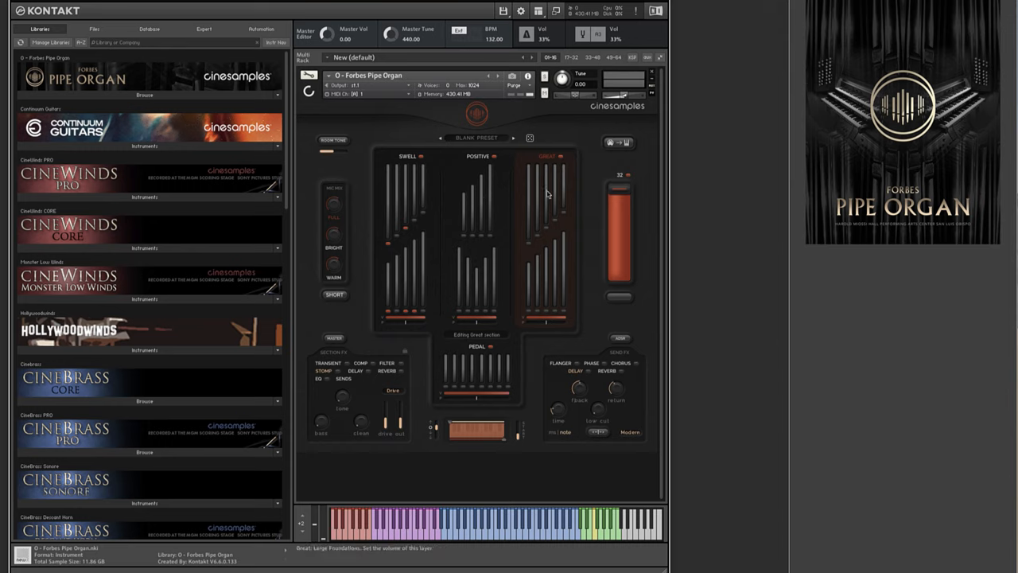
pyautogui.moveTo(463, 357)
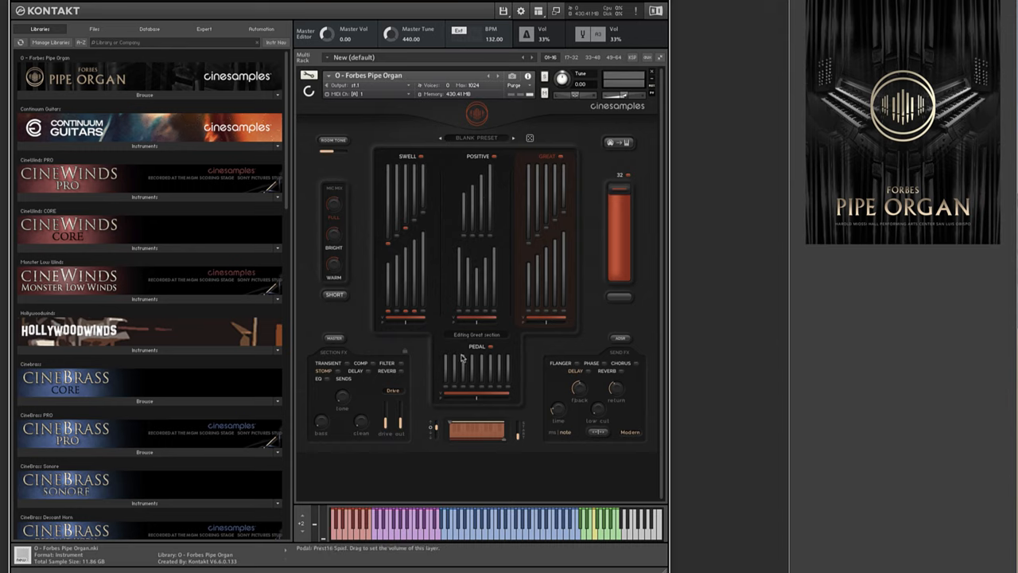
pyautogui.moveTo(599, 212)
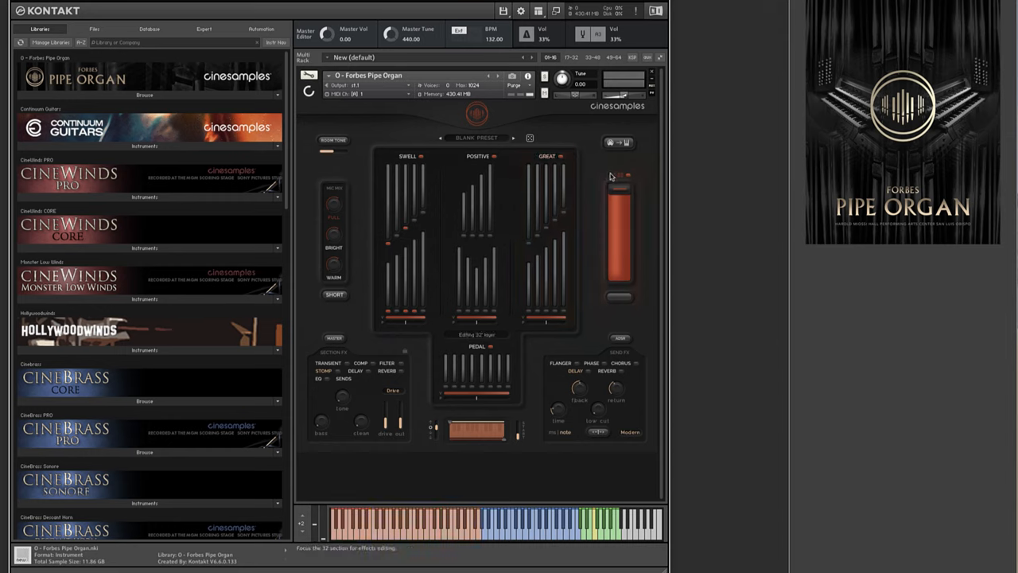
pyautogui.moveTo(611, 177)
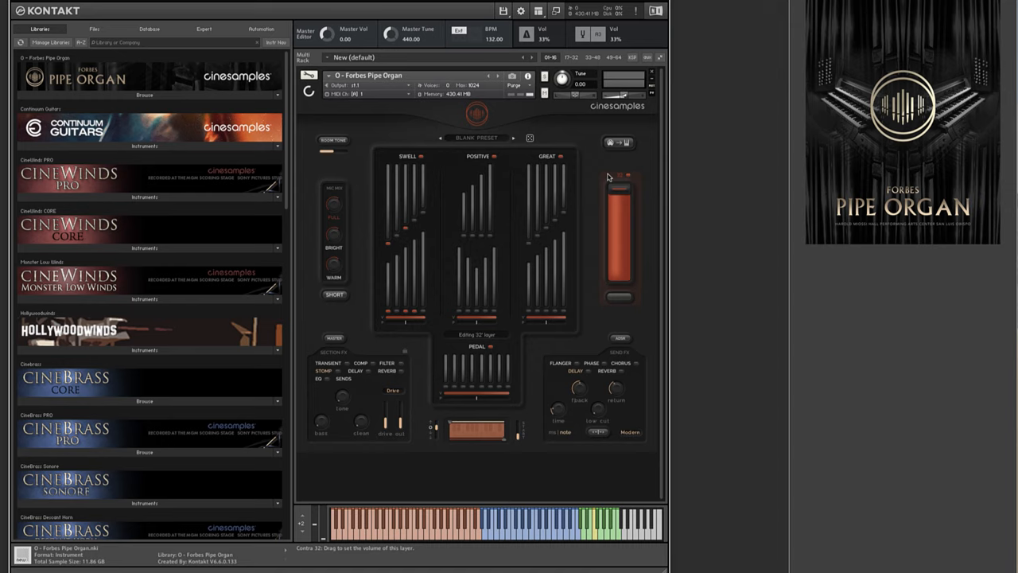
# Make the Swell section the one being edited while more stop layers load
pyautogui.click(407, 156)
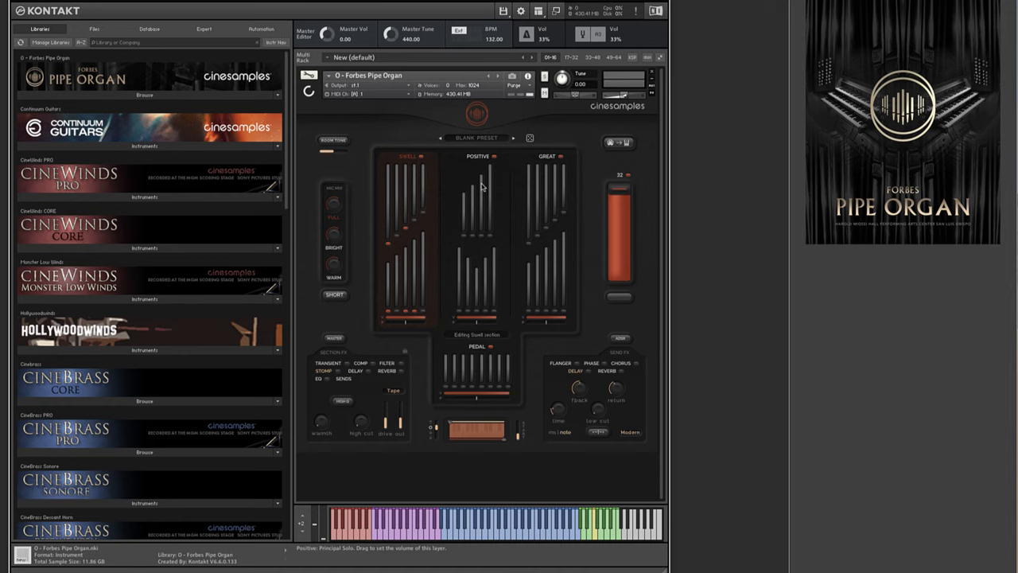
pyautogui.moveTo(474, 198)
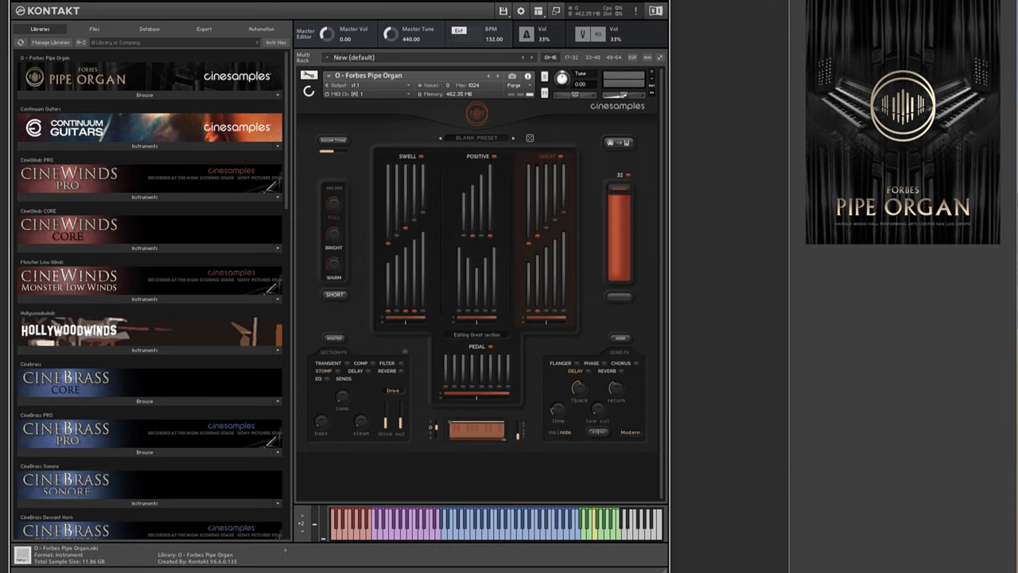
pyautogui.moveTo(580, 178)
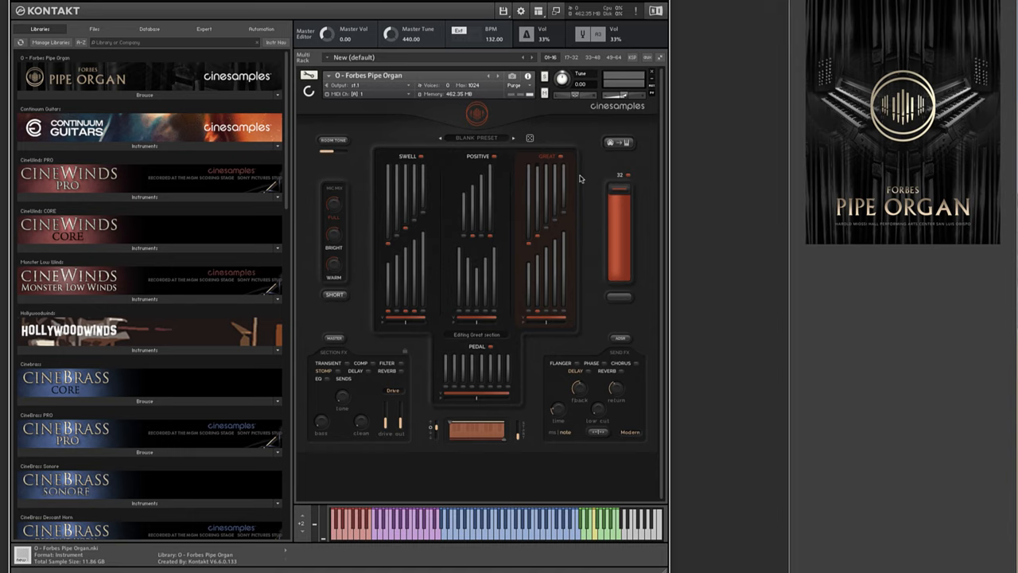
pyautogui.moveTo(312, 191)
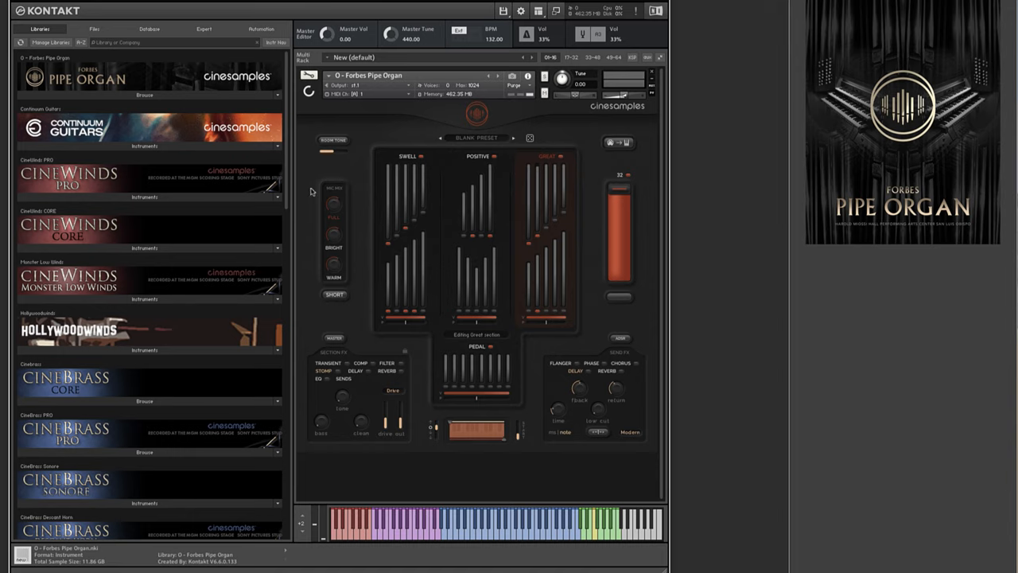
pyautogui.moveTo(420, 191)
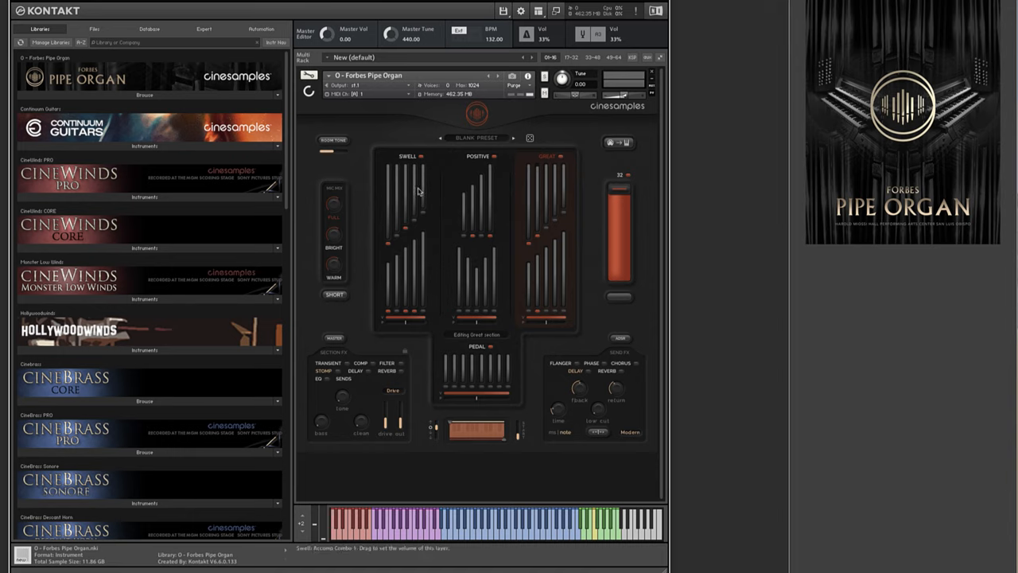
# Select the Swell section header again so its layer effects show for editing
pyautogui.click(406, 156)
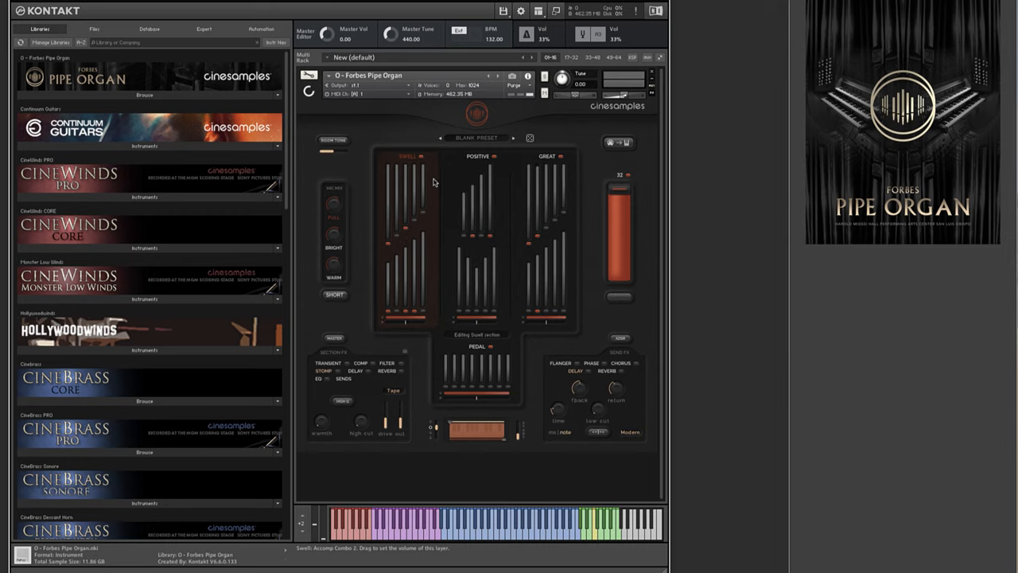
pyautogui.moveTo(380, 235)
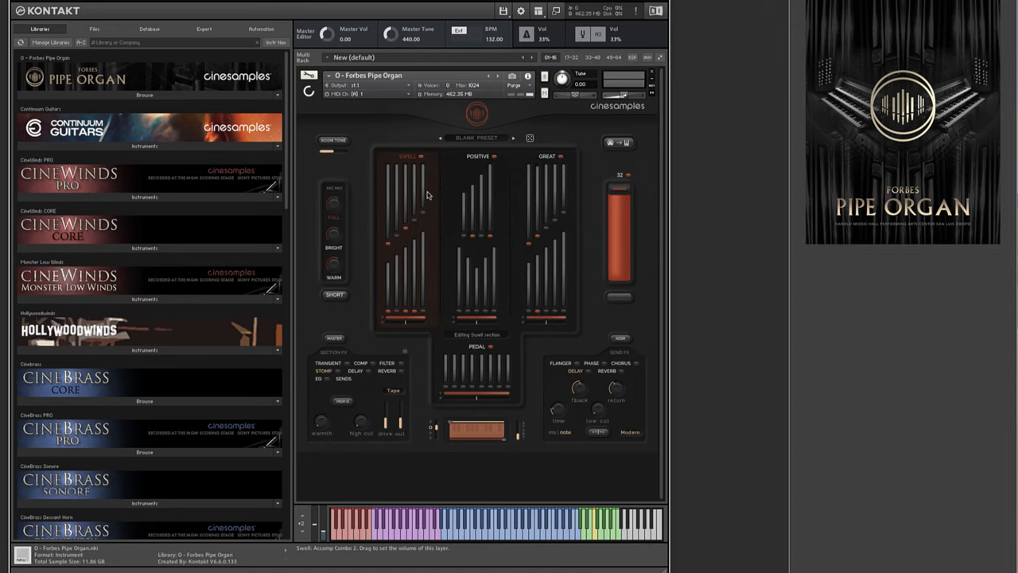
pyautogui.moveTo(560, 157)
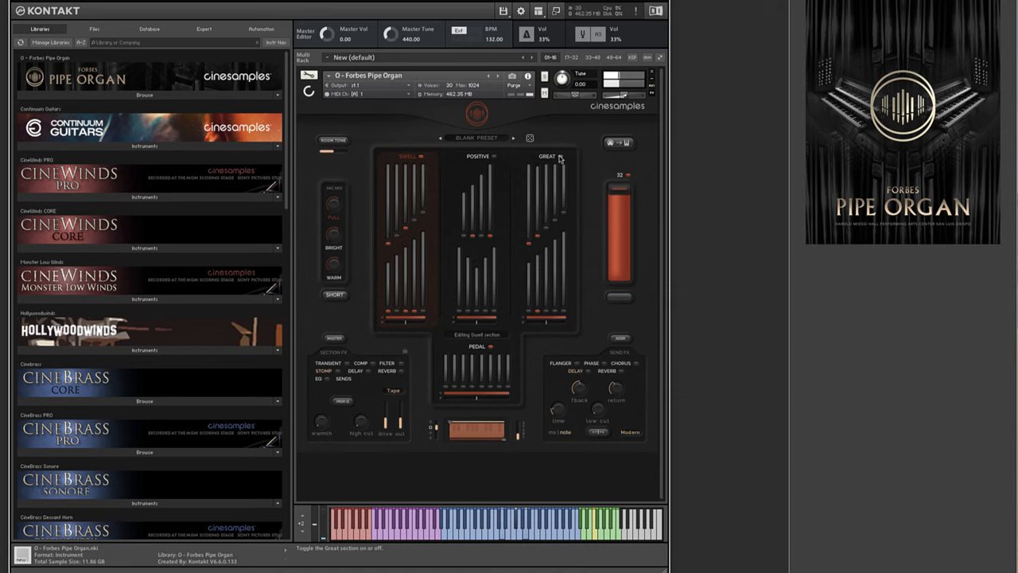
# Generate a random stop loadout across the three manuals and toggle the effects button
pyautogui.click(477, 156)
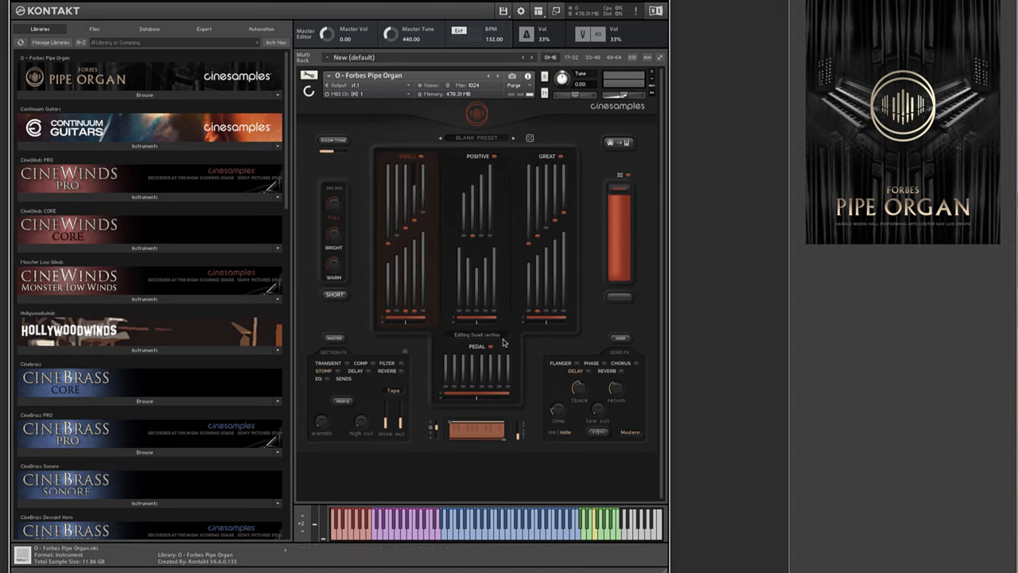
pyautogui.moveTo(423, 189)
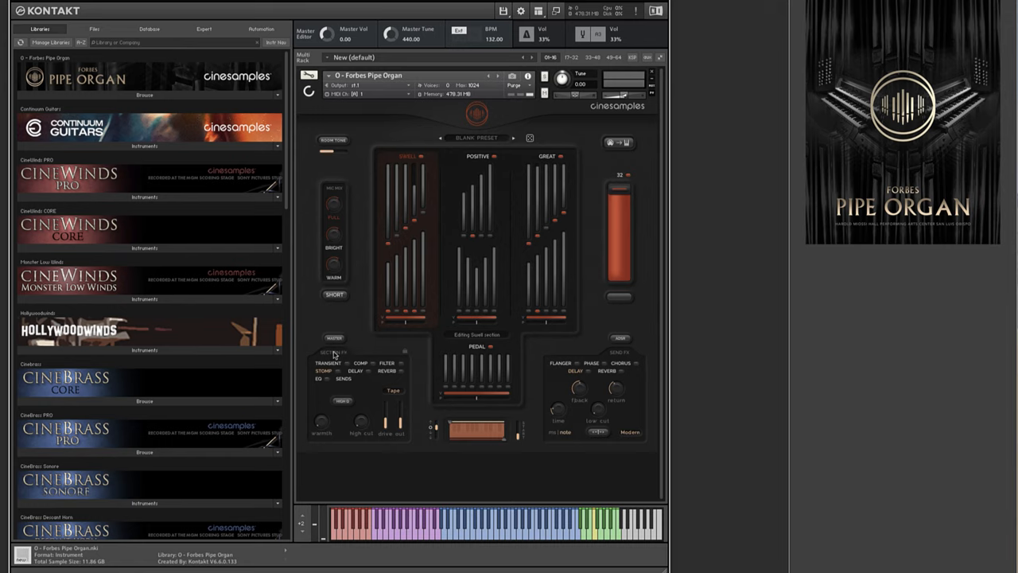
pyautogui.moveTo(347, 379)
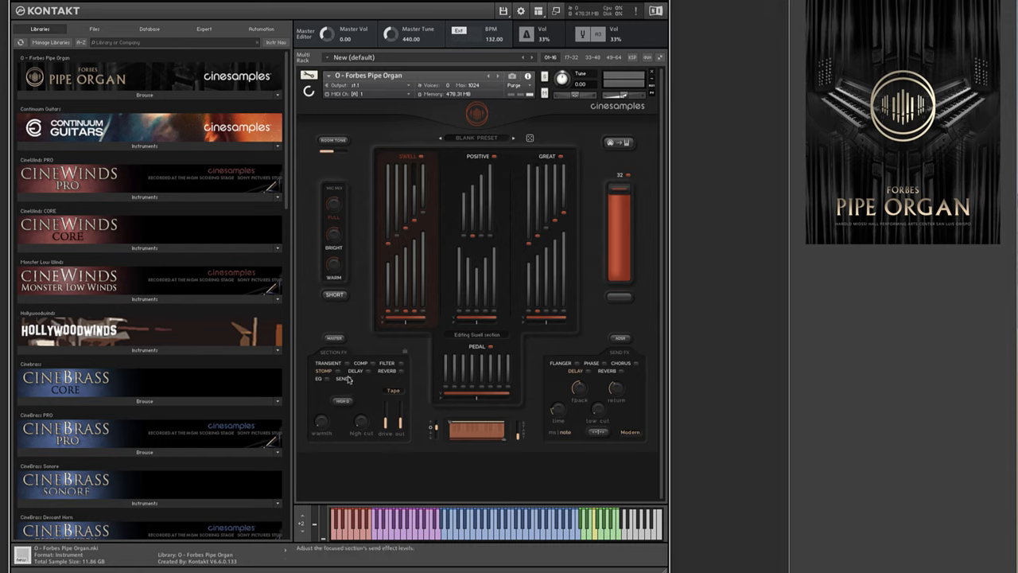
pyautogui.moveTo(401, 371)
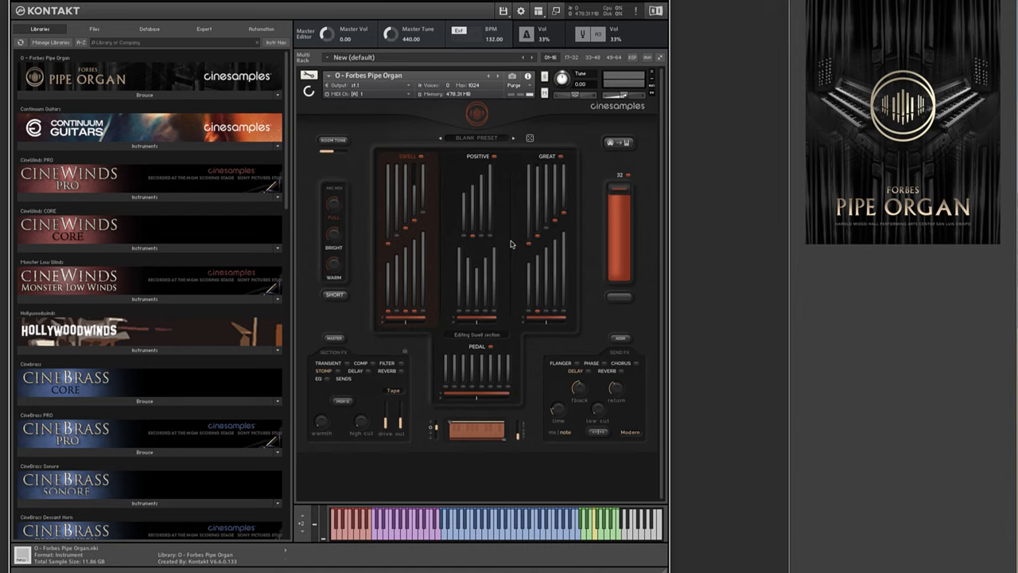
pyautogui.click(334, 337)
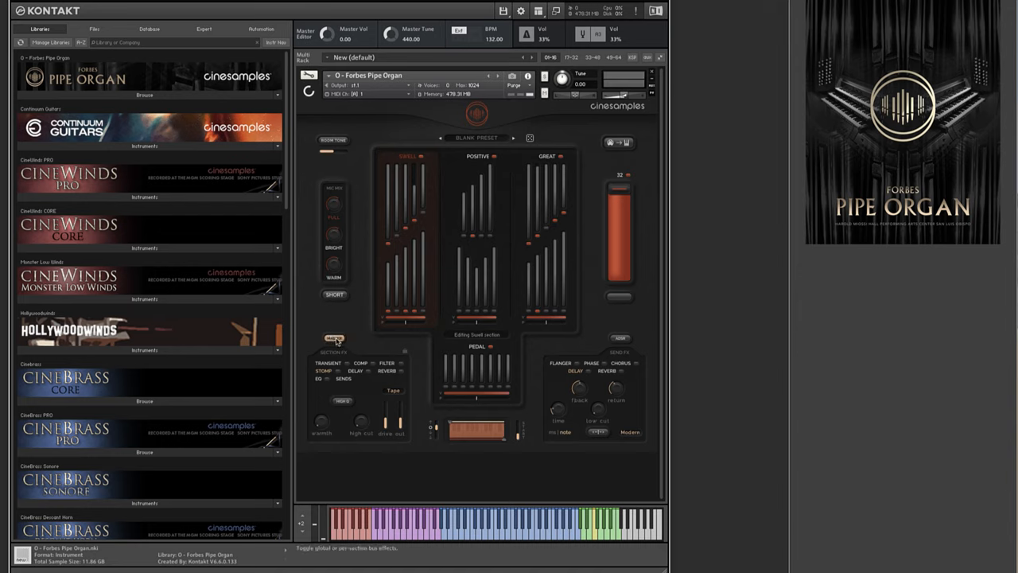
pyautogui.click(335, 337)
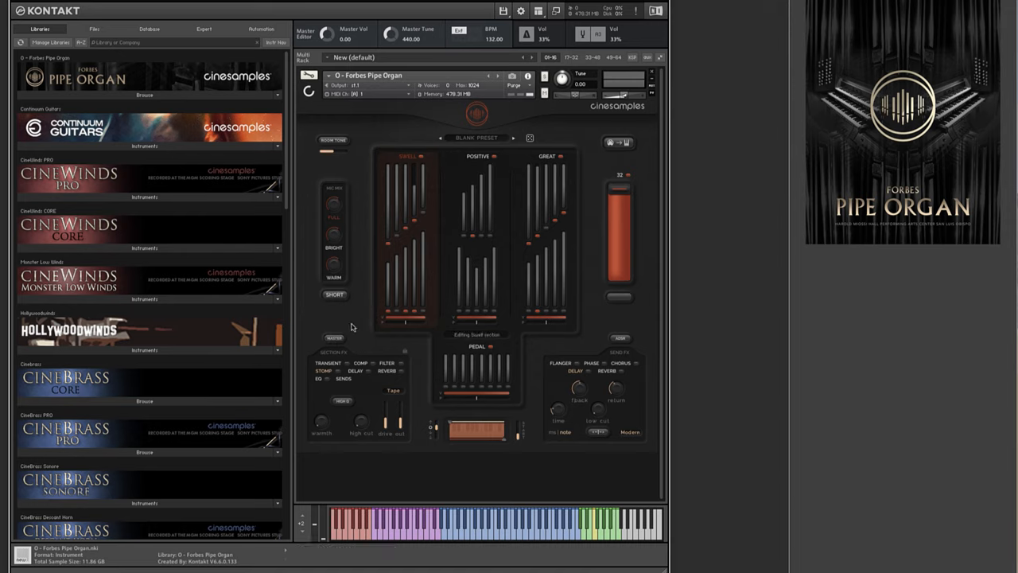
pyautogui.moveTo(428, 325)
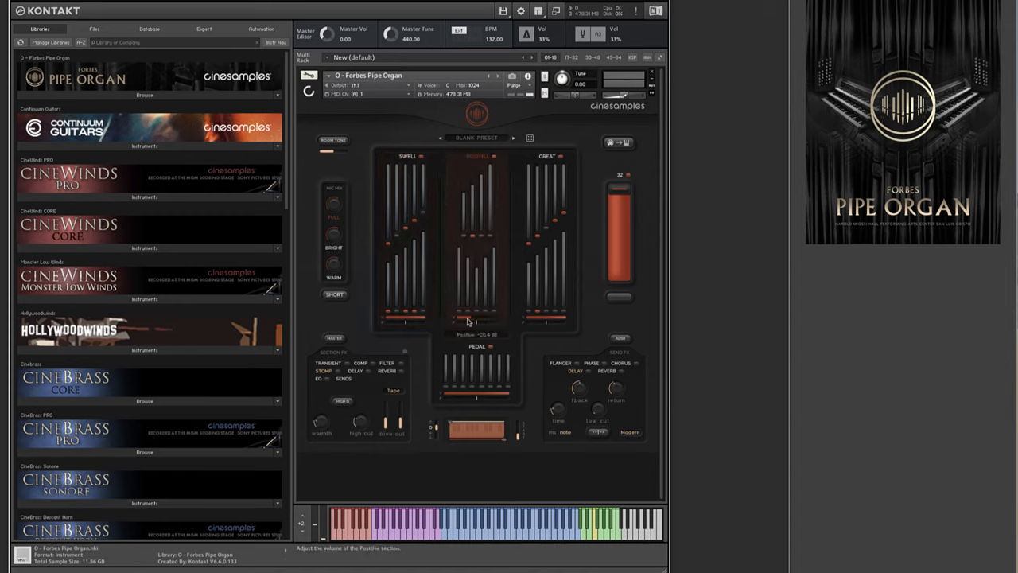
pyautogui.moveTo(467, 318); pyautogui.dragTo(496, 316)
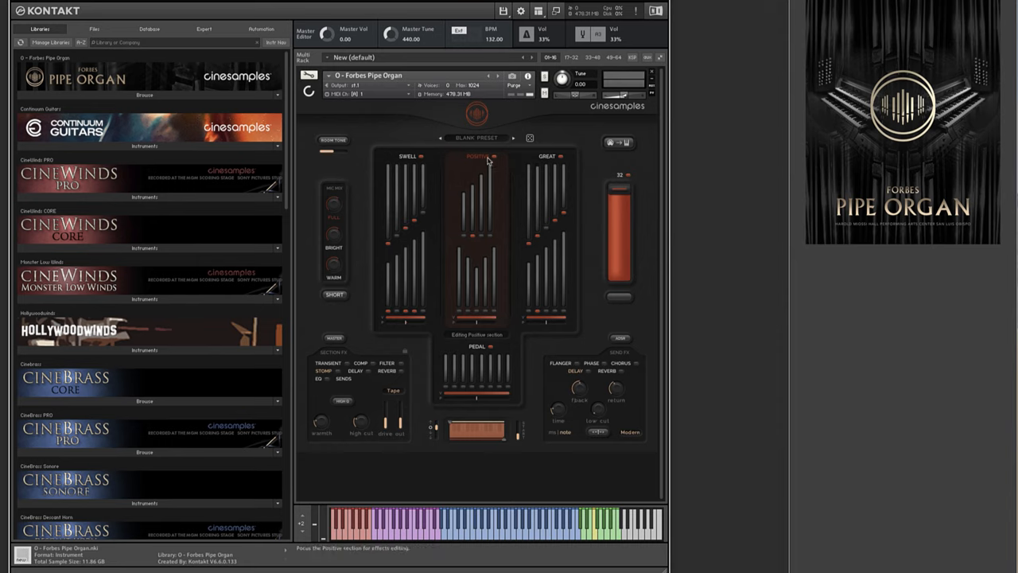
pyautogui.moveTo(570, 167)
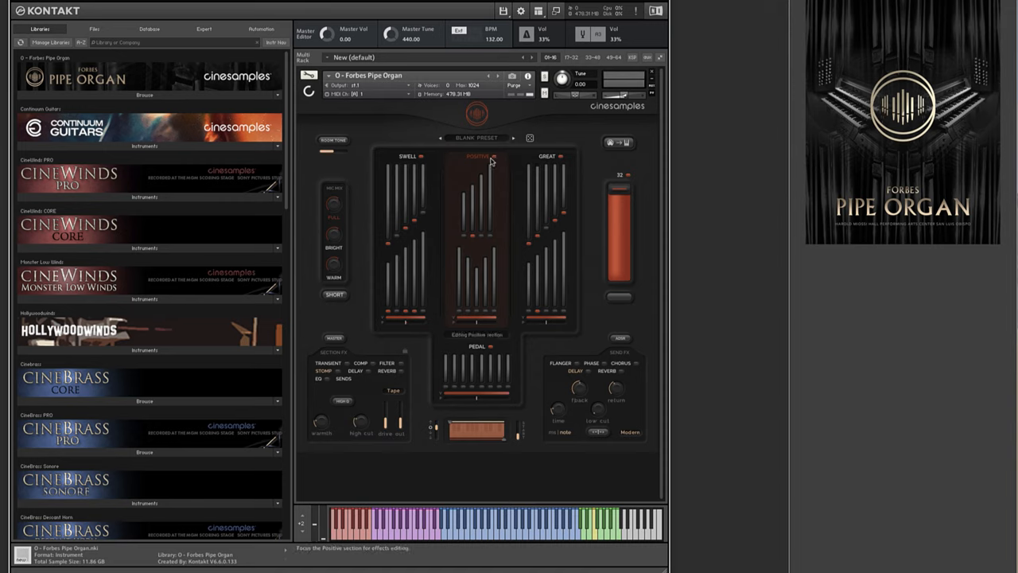
pyautogui.moveTo(493, 159)
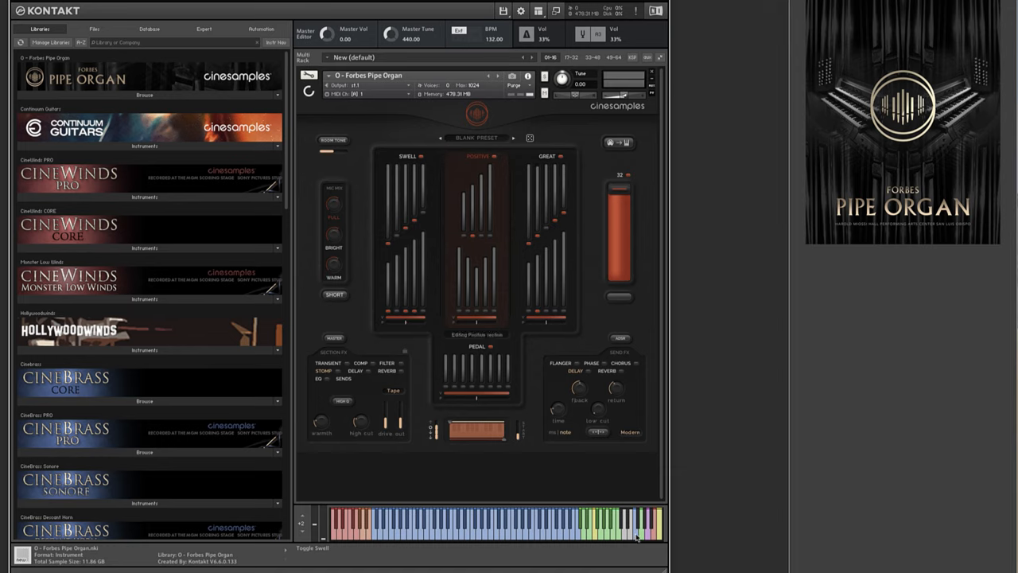
pyautogui.moveTo(682, 485)
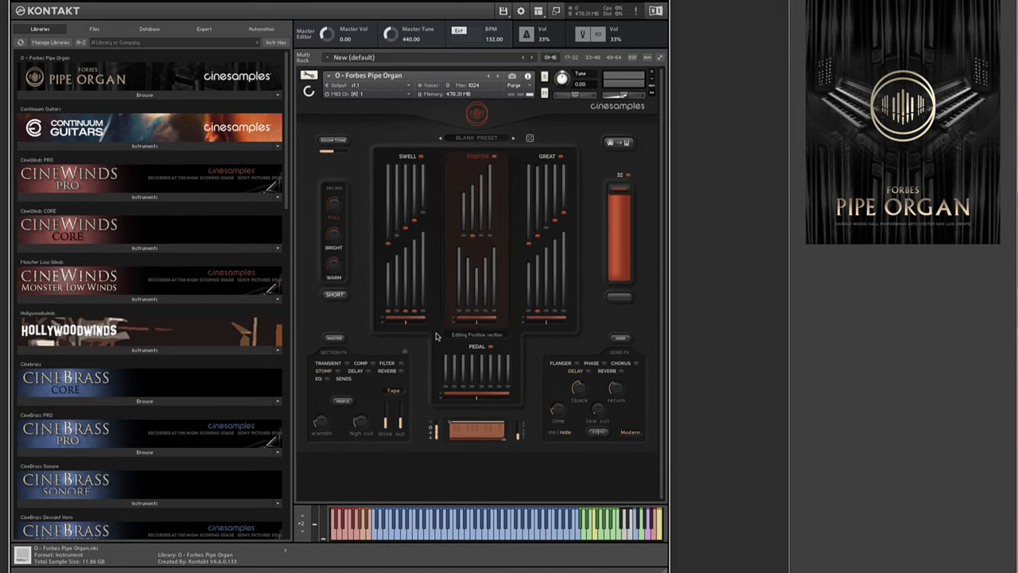
pyautogui.moveTo(489, 222)
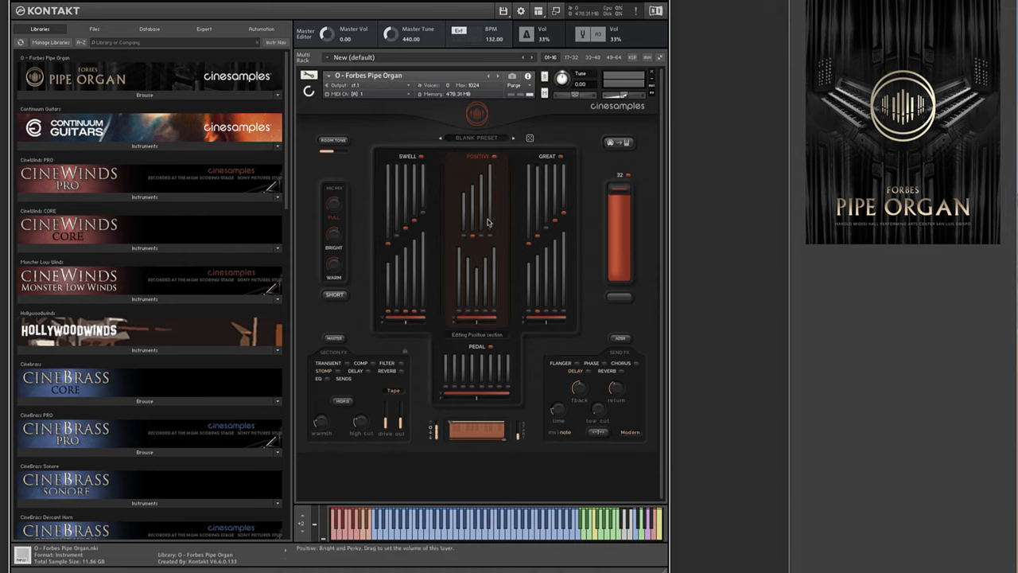
pyautogui.moveTo(566, 267)
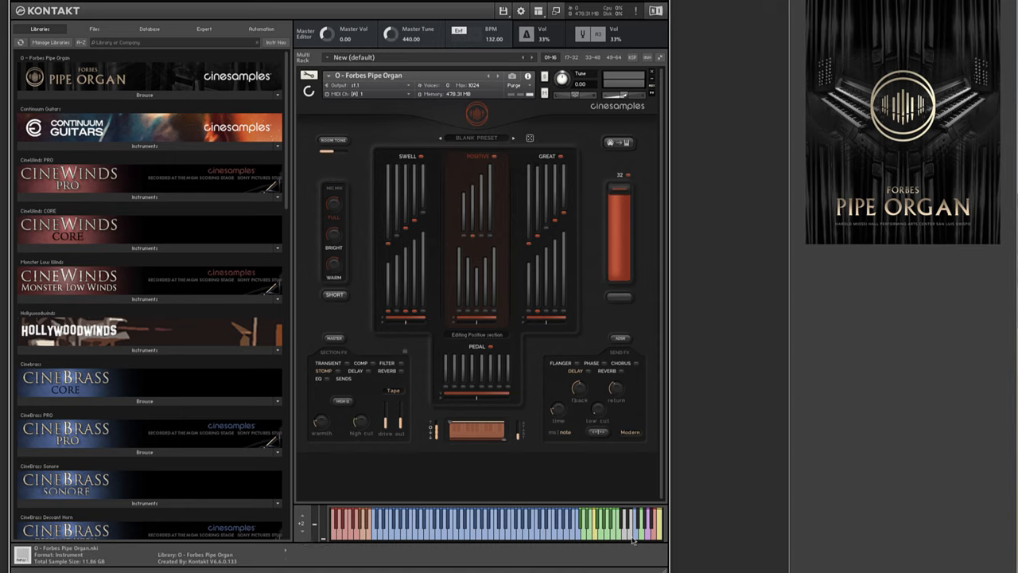
pyautogui.moveTo(429, 436)
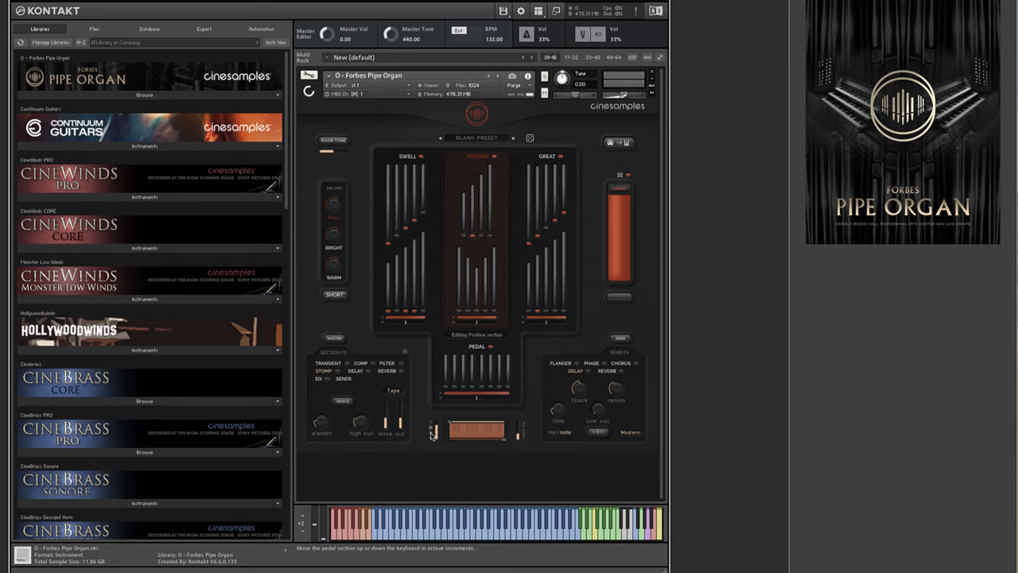
pyautogui.moveTo(636, 535)
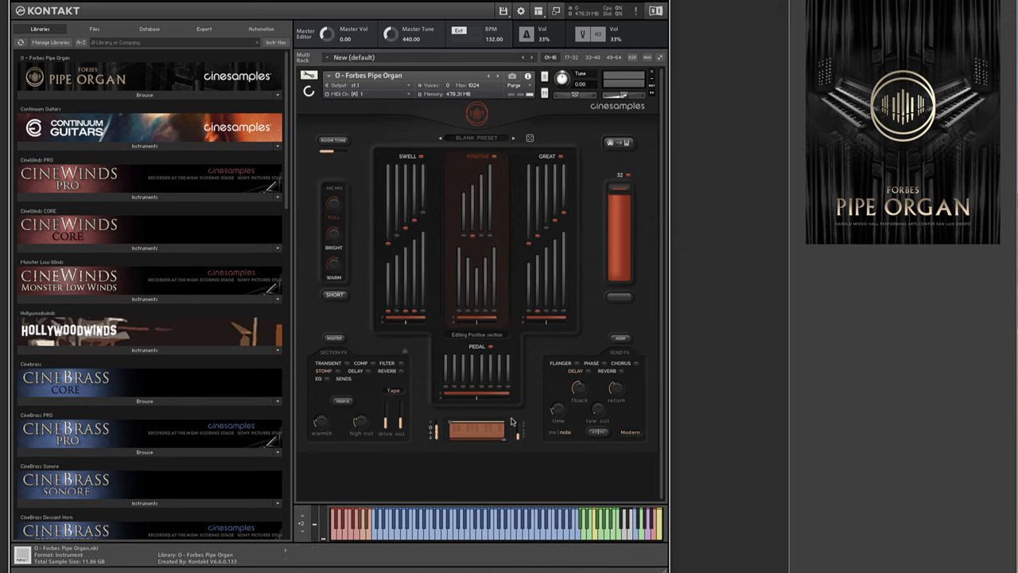
pyautogui.moveTo(477, 175)
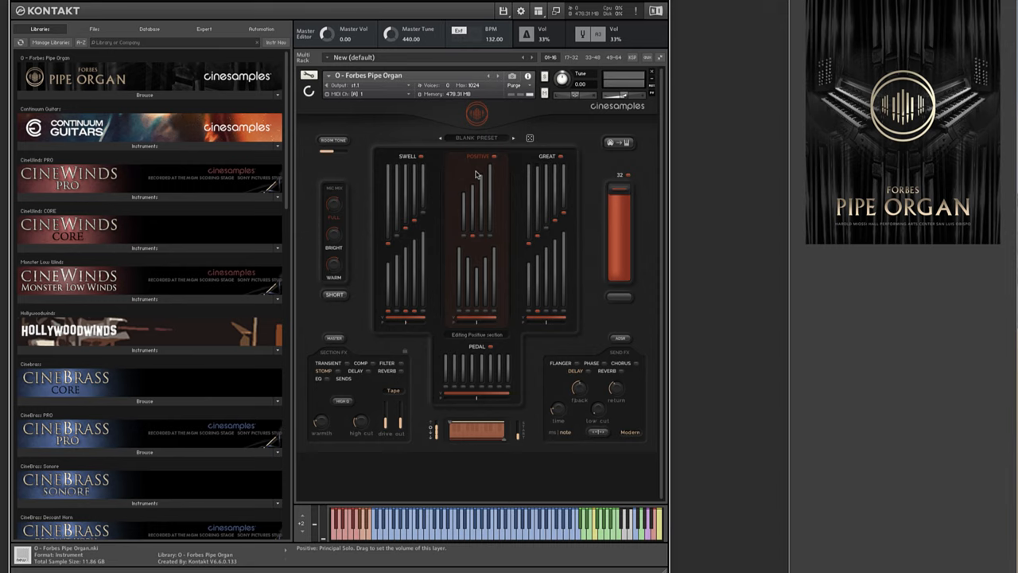
# Load a Blank Preset from the organ's preset browser, clearing the previous stops
pyautogui.click(478, 137)
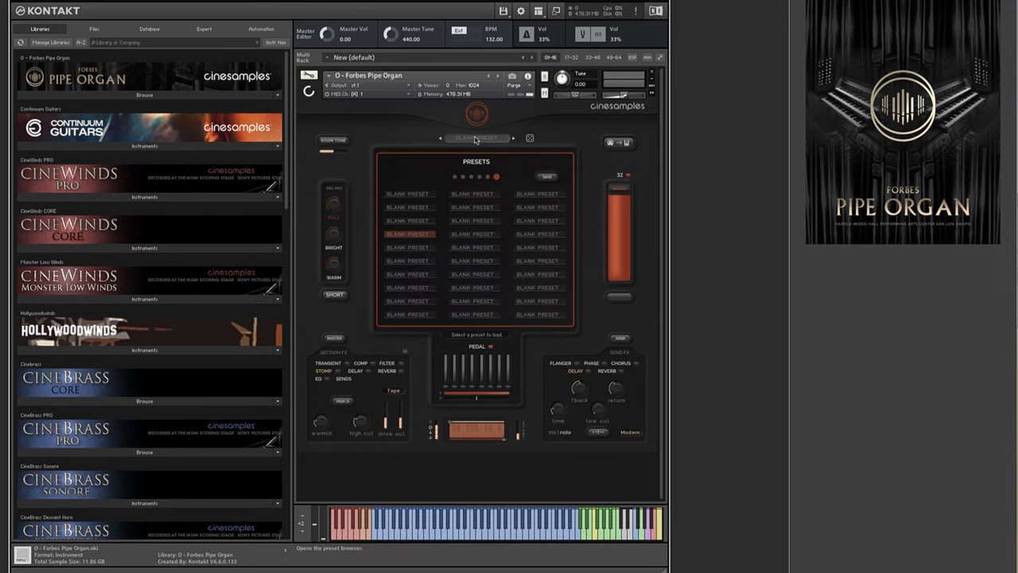
pyautogui.click(474, 195)
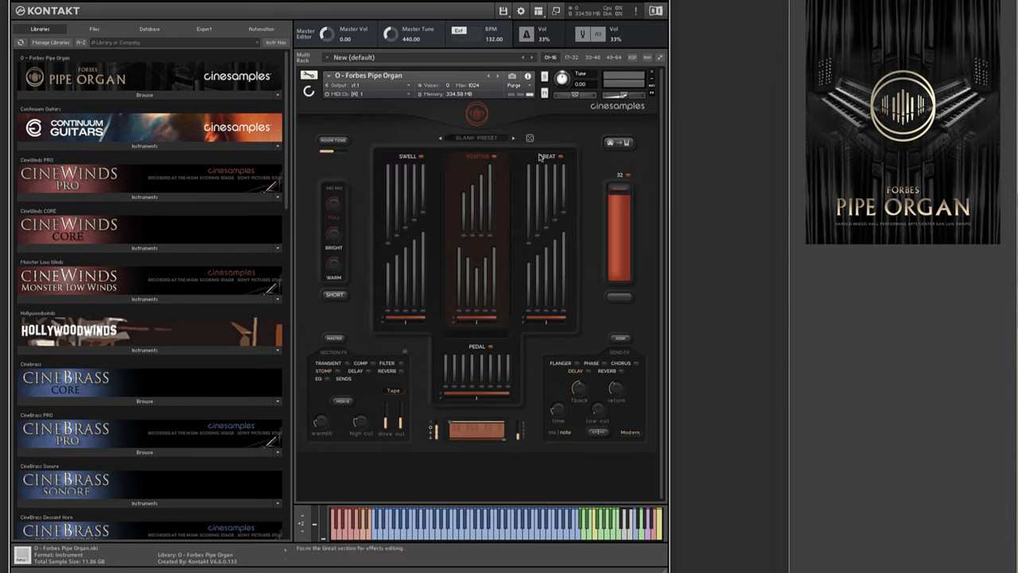
pyautogui.moveTo(455, 175)
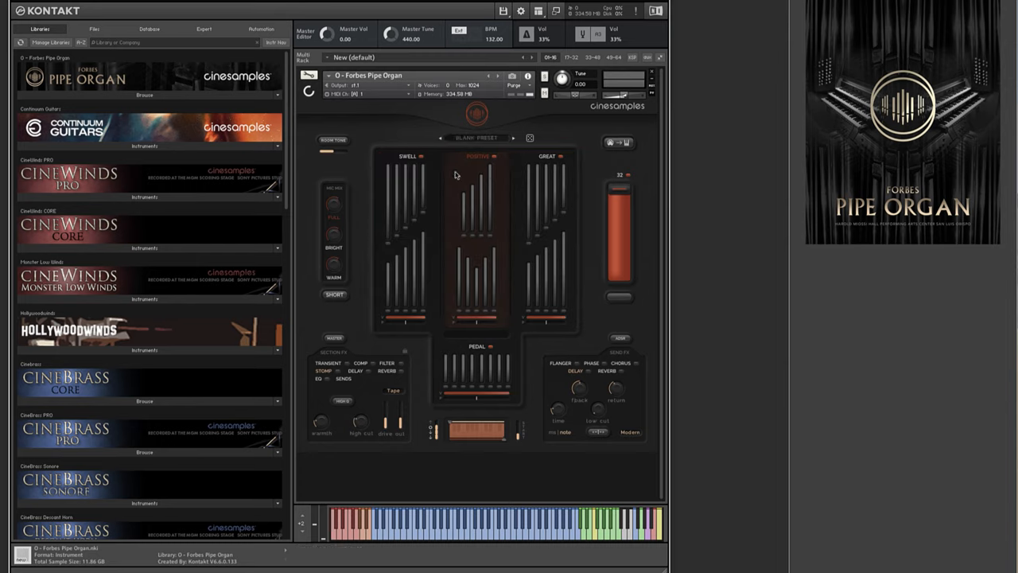
pyautogui.moveTo(659, 299)
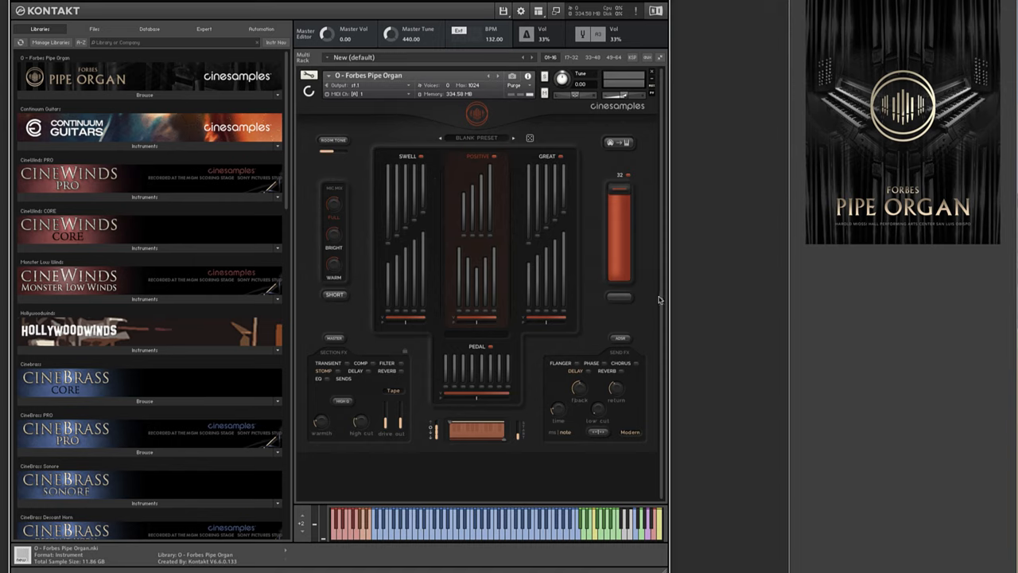
# Randomize the loaded layers via the dice button, filling Swell, Positive, Great and Pedal
pyautogui.click(532, 136)
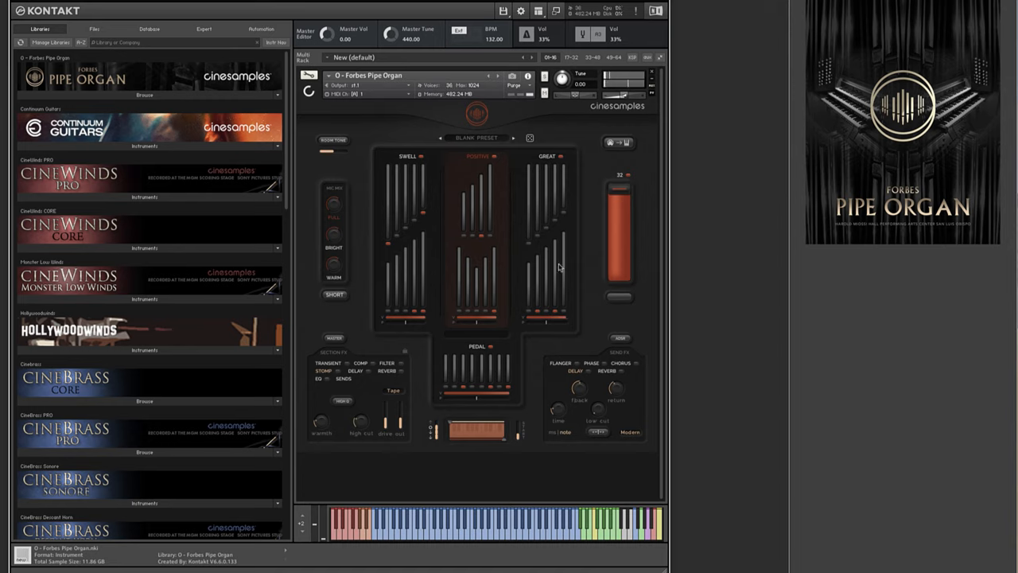
pyautogui.click(530, 137)
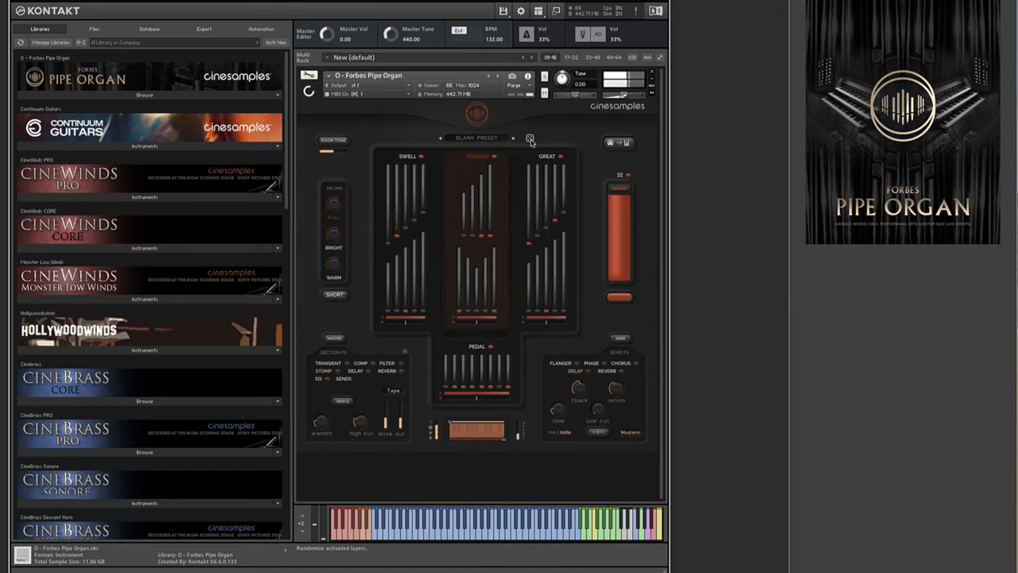
pyautogui.click(530, 138)
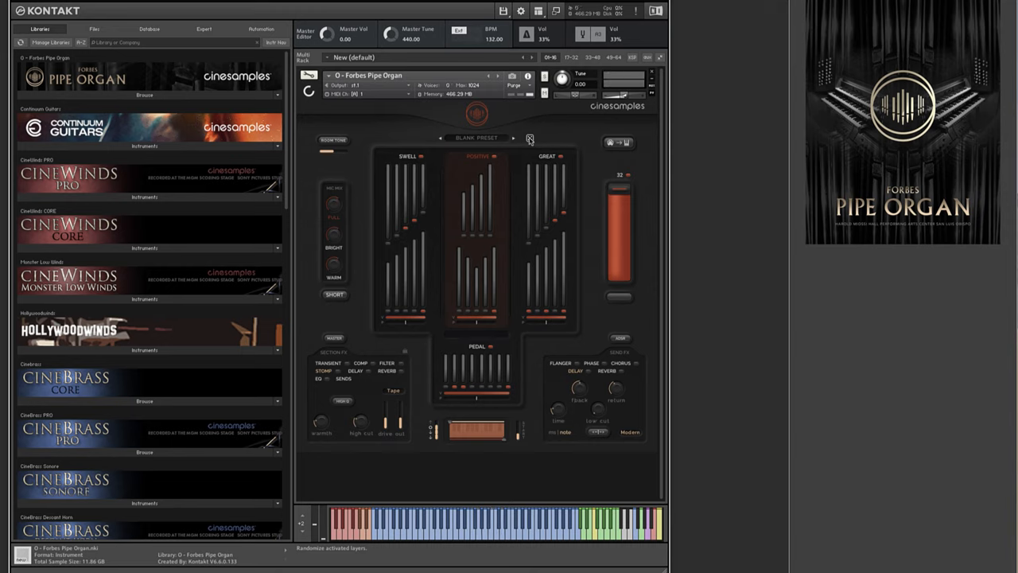
pyautogui.moveTo(516, 145)
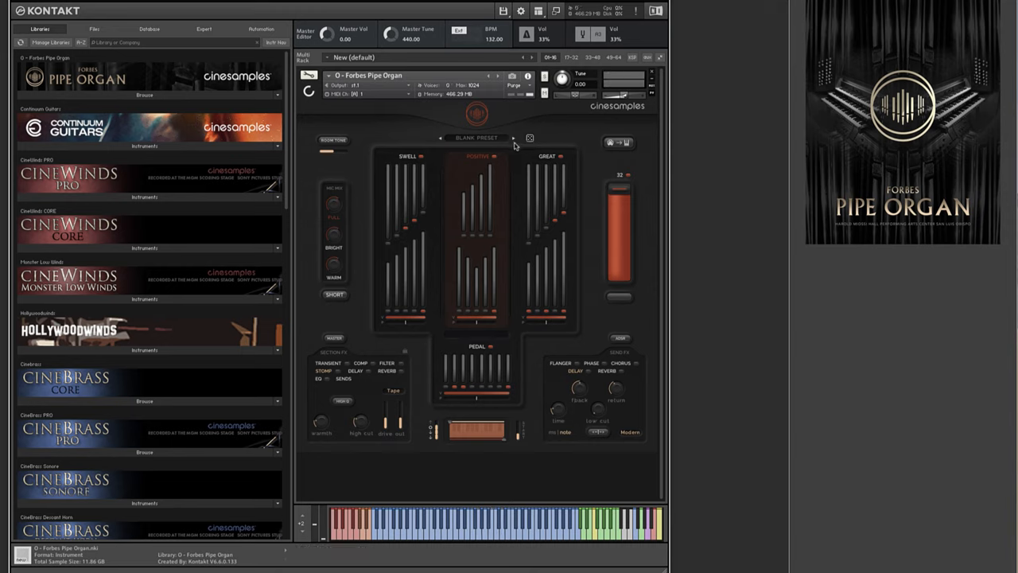
pyautogui.moveTo(468, 232)
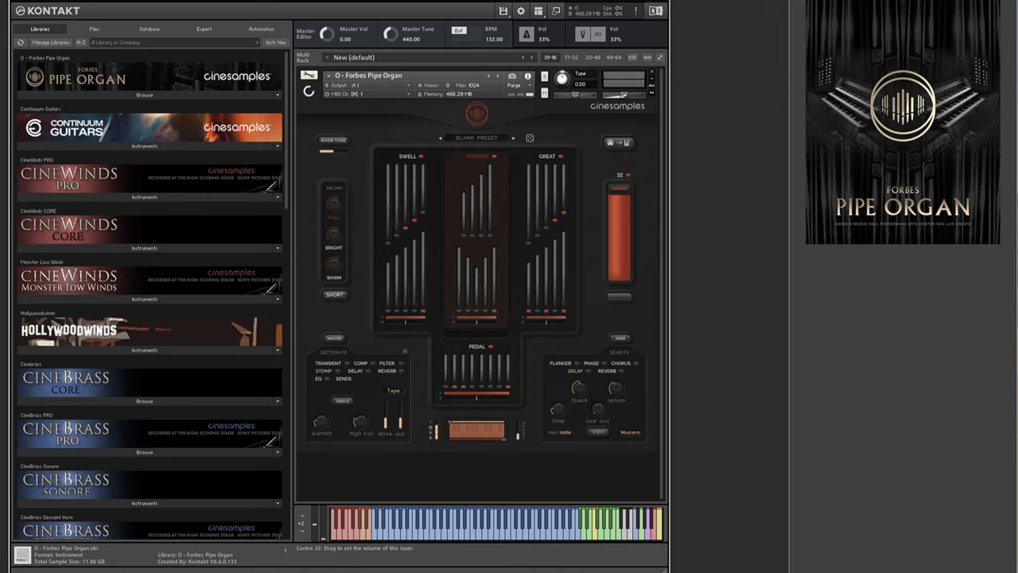
pyautogui.moveTo(442, 255)
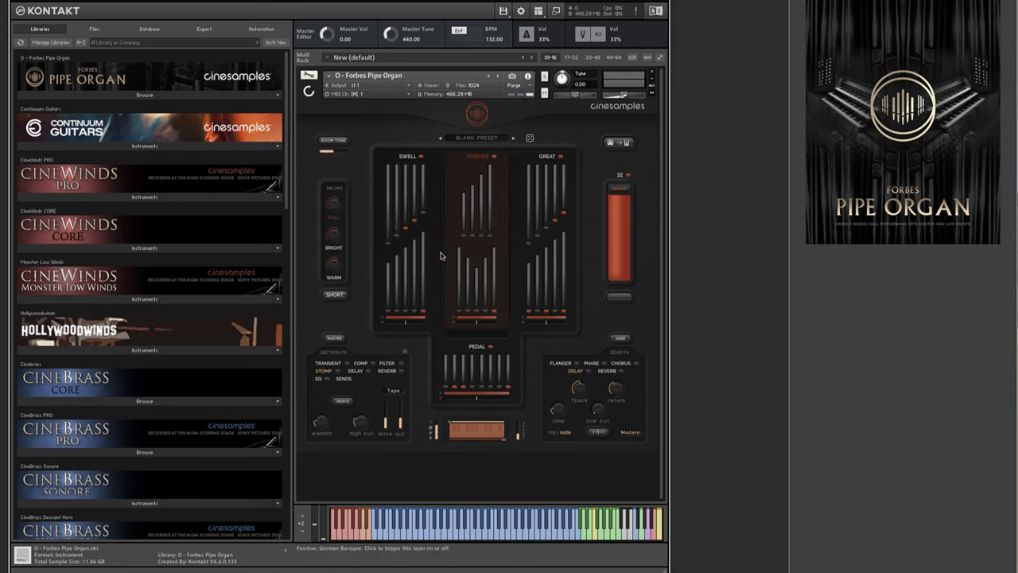
pyautogui.moveTo(495, 218)
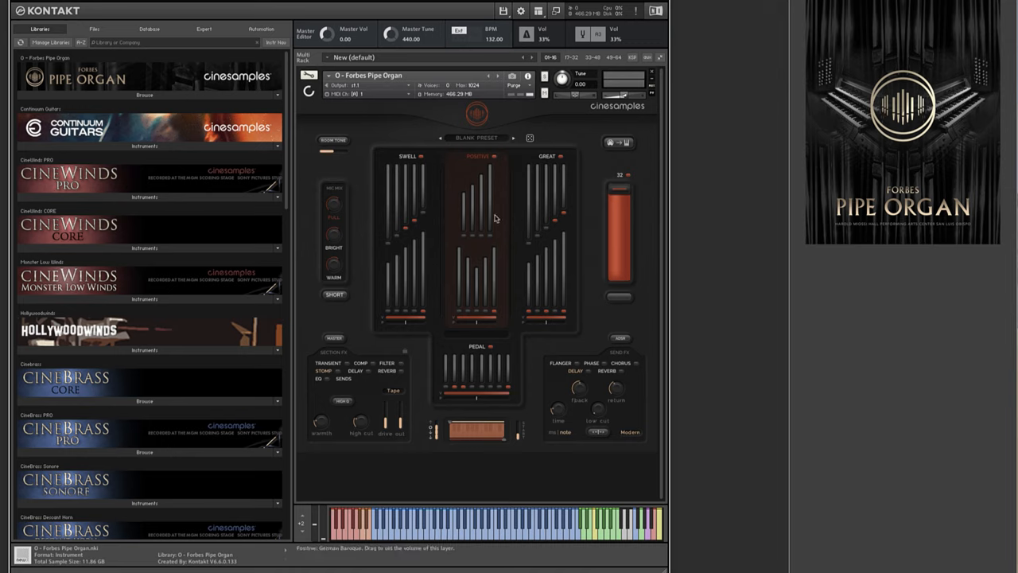
pyautogui.moveTo(532, 213)
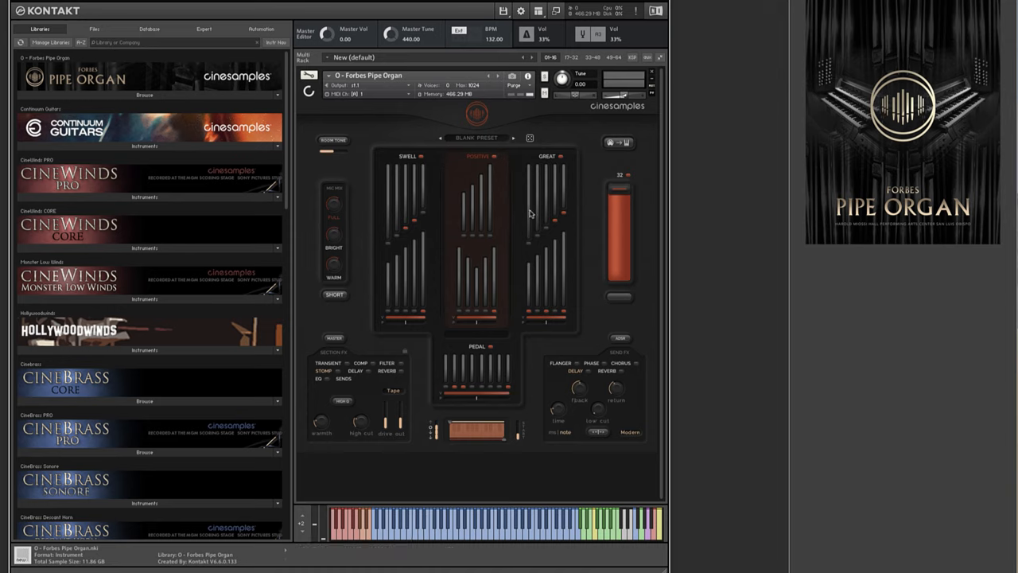
pyautogui.moveTo(474, 238)
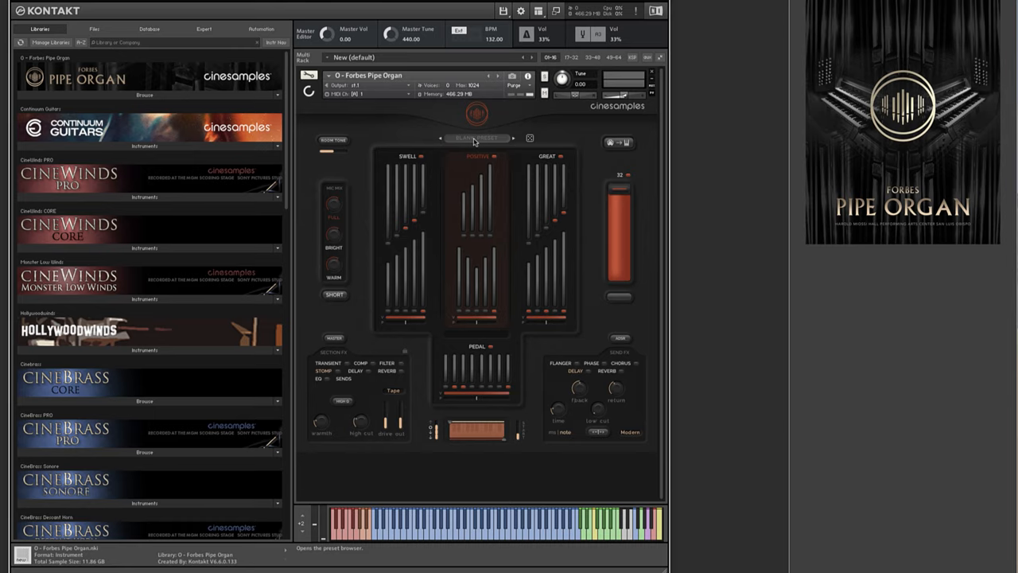
pyautogui.moveTo(506, 192)
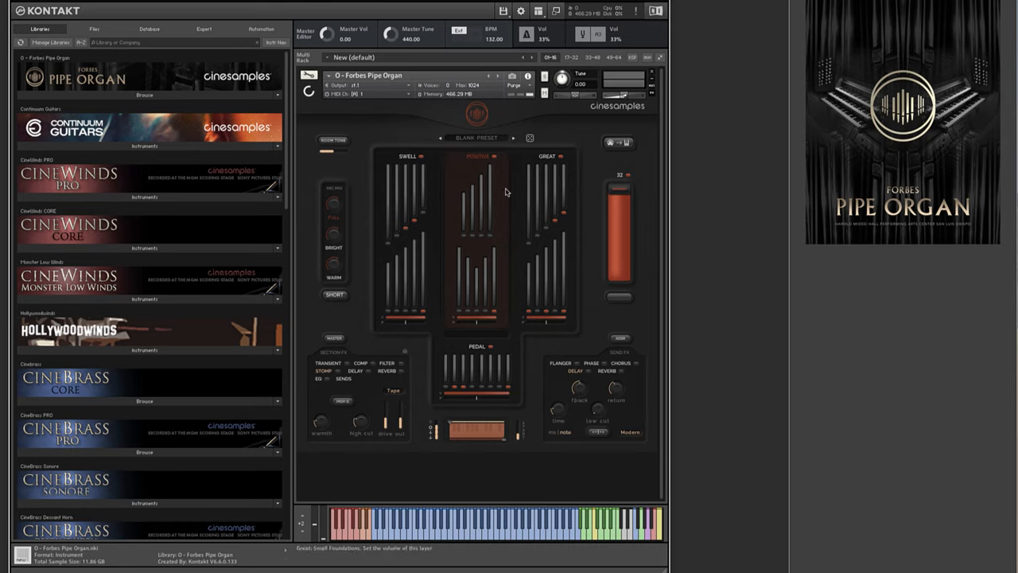